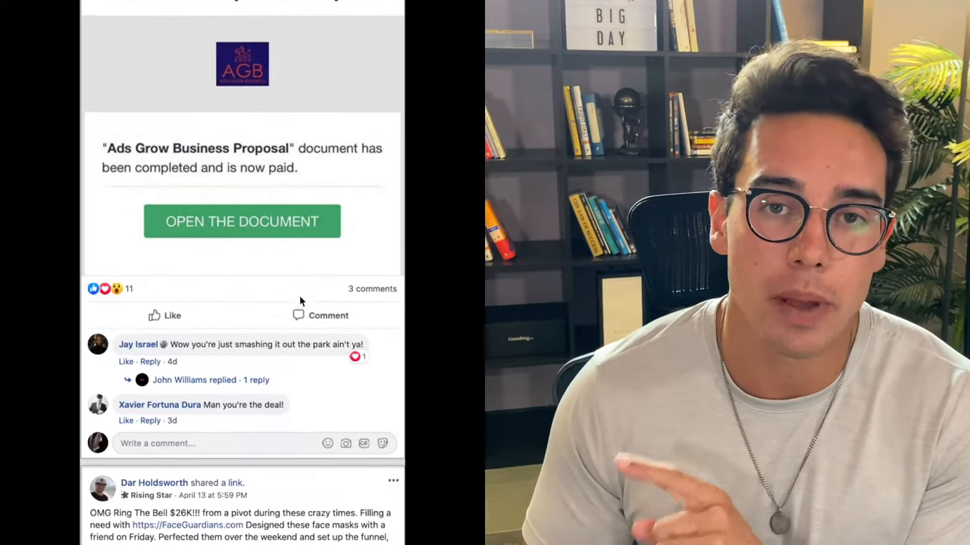
# Bring the Application Funnel canvas into view showing traffic sources through to the qualifying call
pyautogui.scroll(-3)
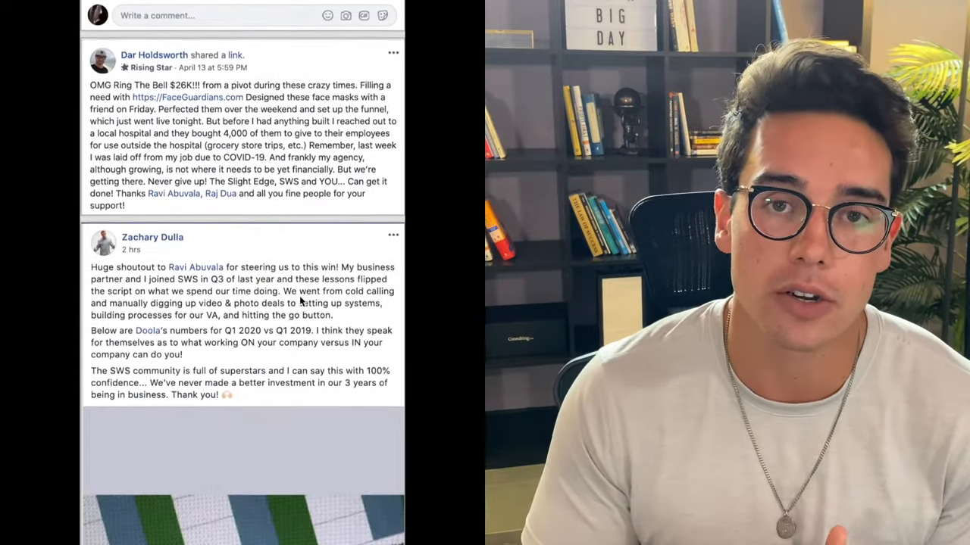
pyautogui.scroll(-3)
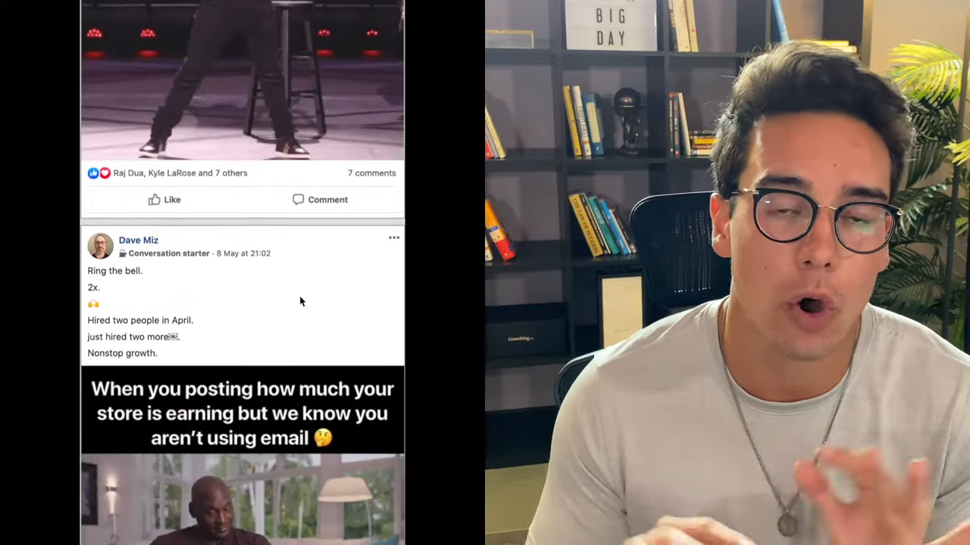
pyautogui.scroll(-3)
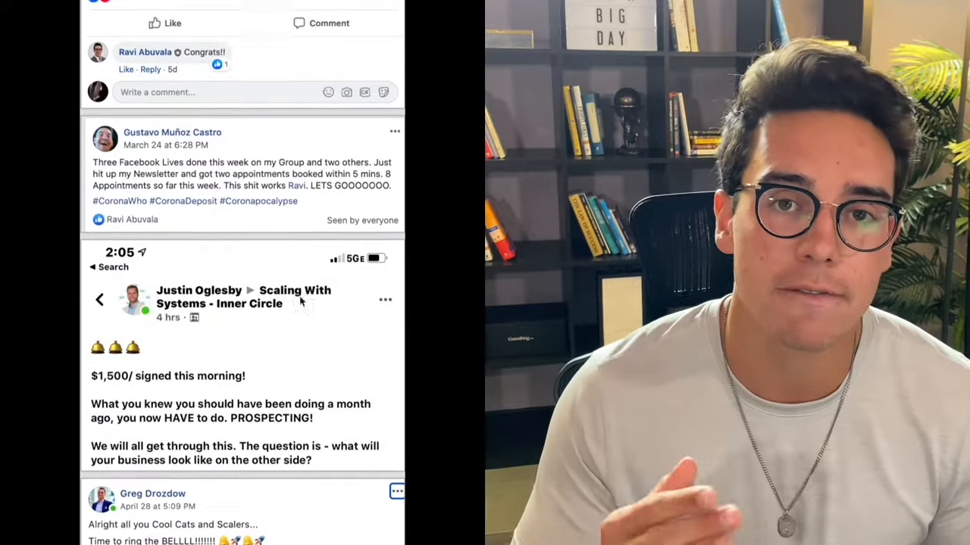
pyautogui.scroll(-3)
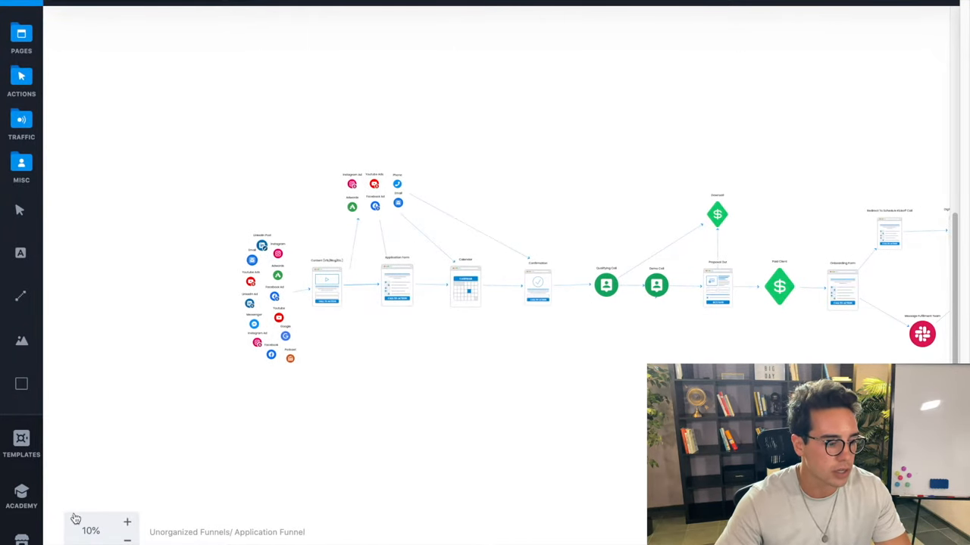
pyautogui.click(127, 523)
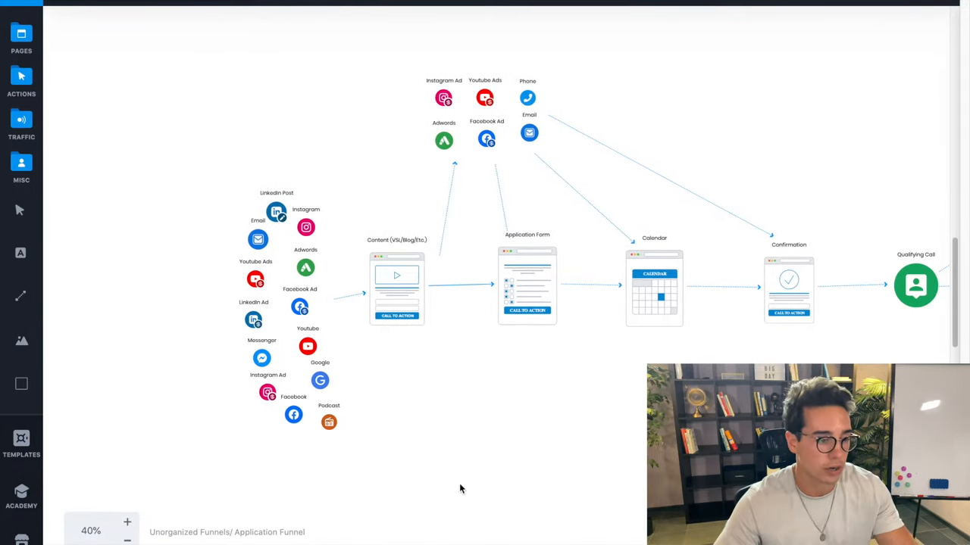
pyautogui.moveTo(487, 501)
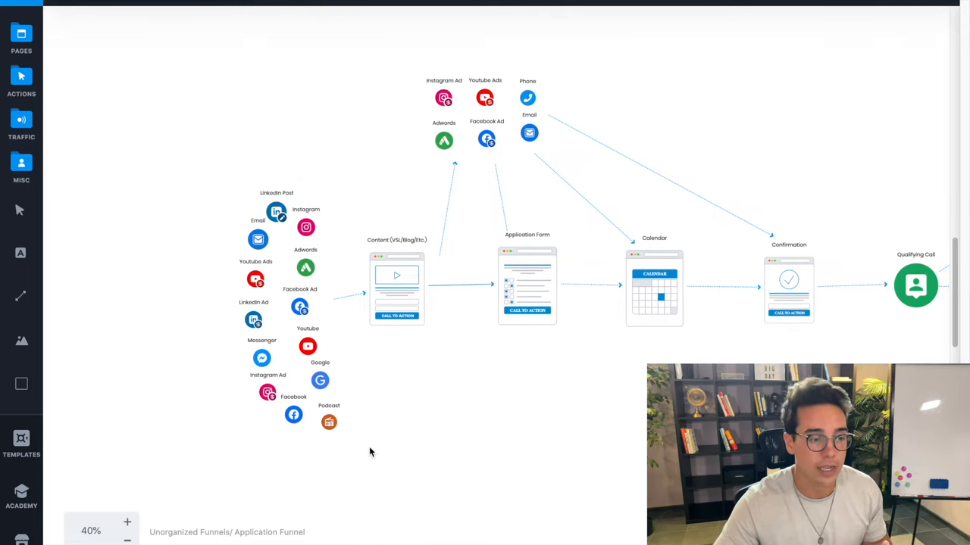
pyautogui.moveTo(256, 182)
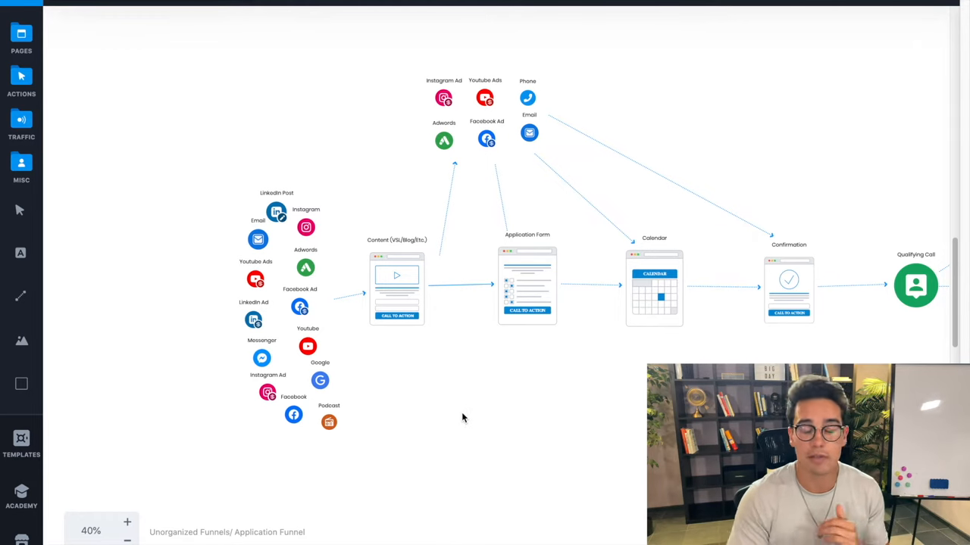
pyautogui.moveTo(443, 408)
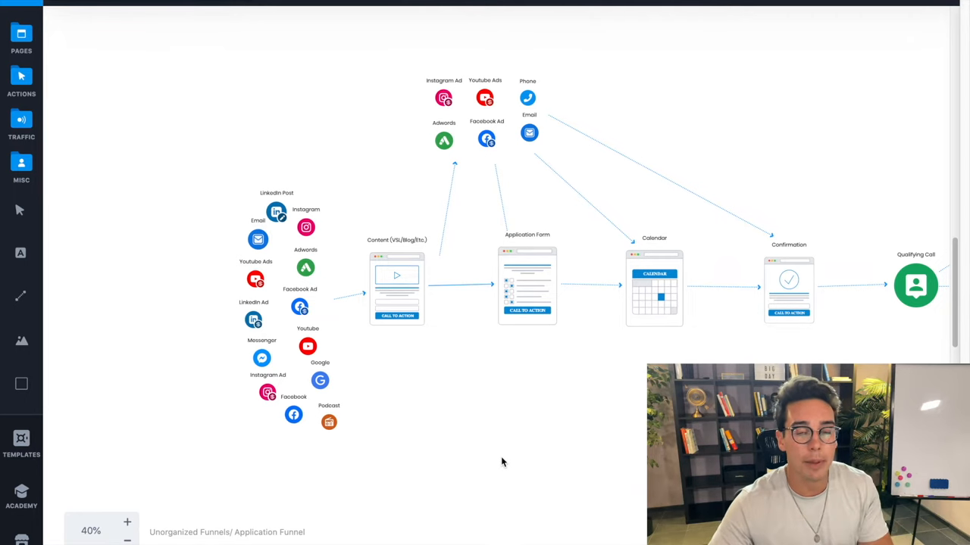
pyautogui.moveTo(621, 395)
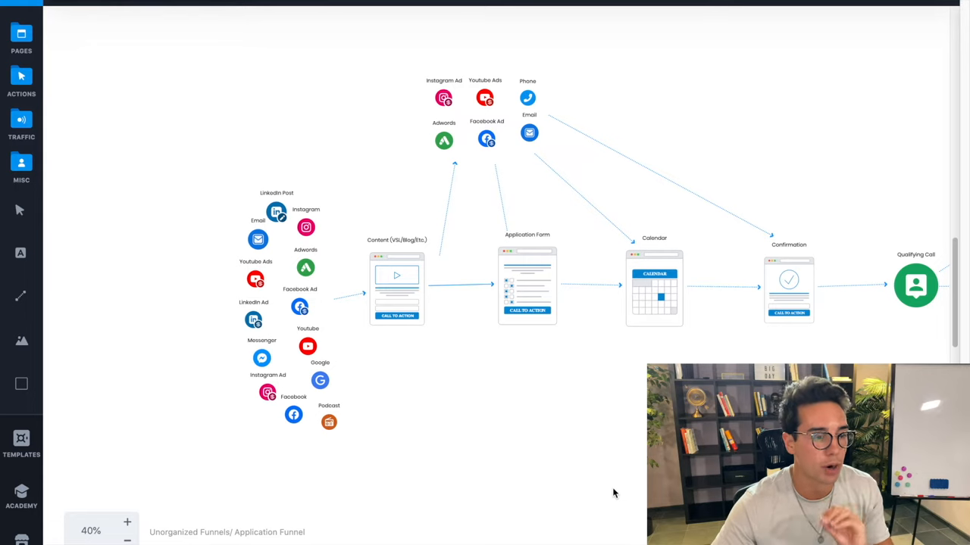
pyautogui.moveTo(552, 534)
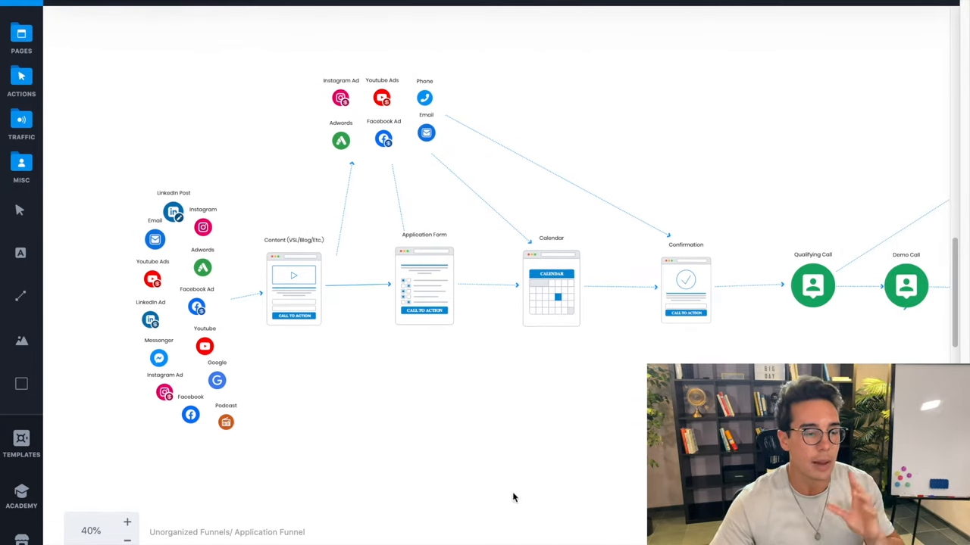
pyautogui.moveTo(249, 274)
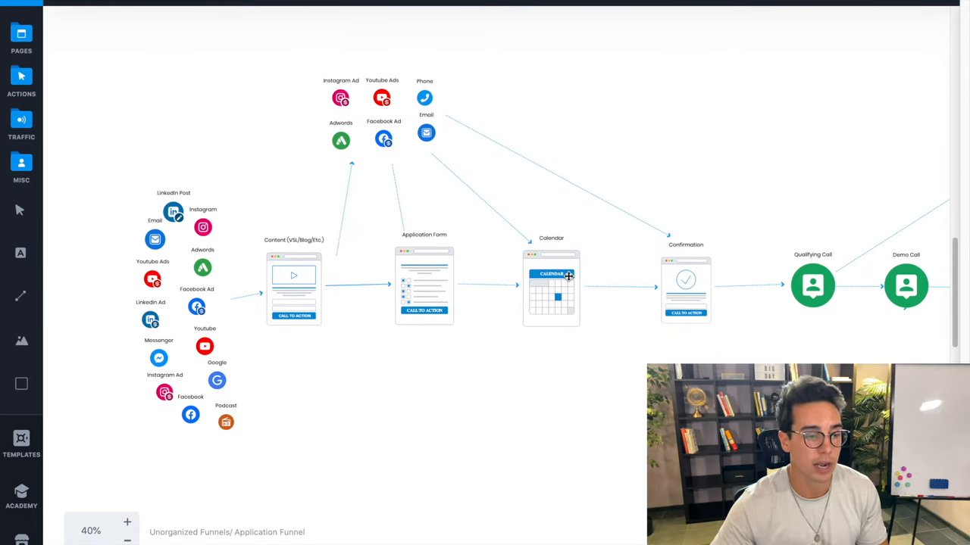
pyautogui.moveTo(428, 354)
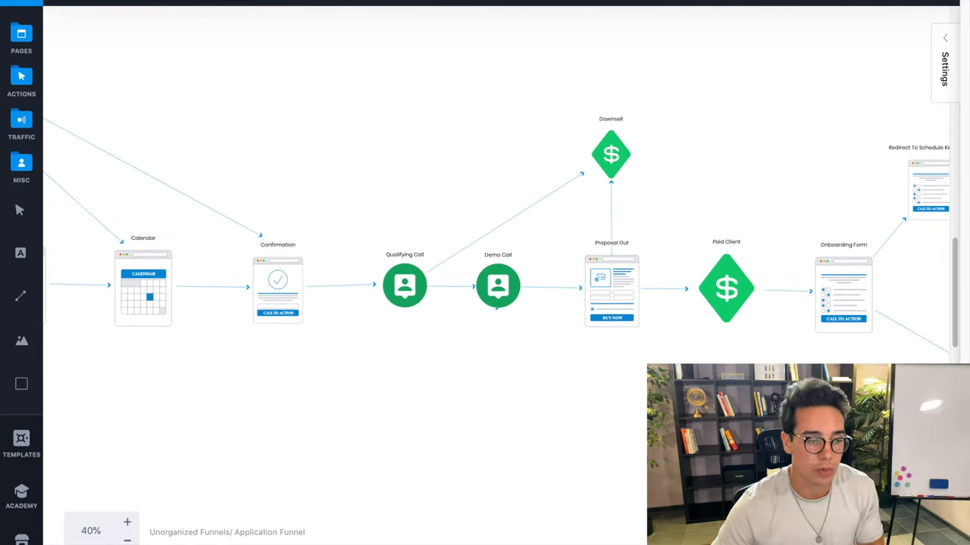
pyautogui.moveTo(436, 448)
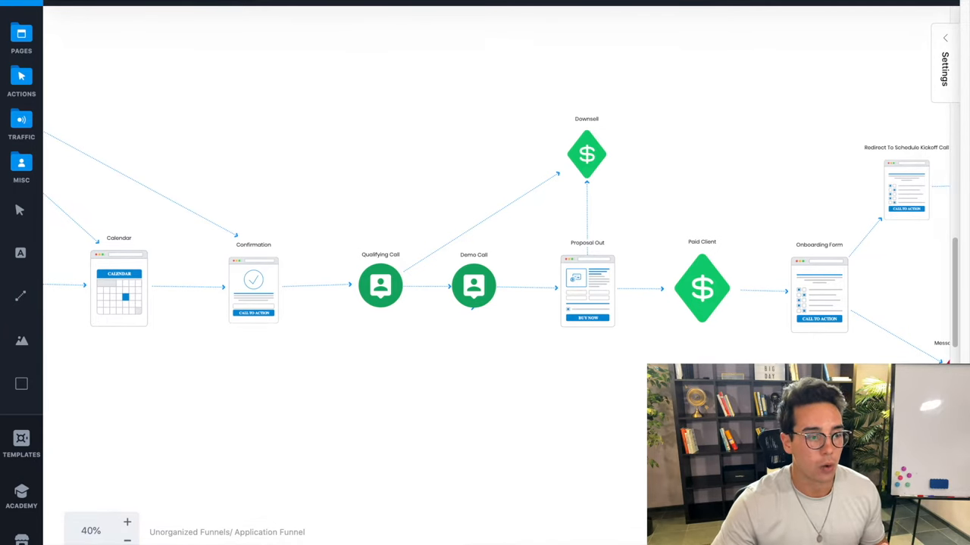
pyautogui.moveTo(412, 309)
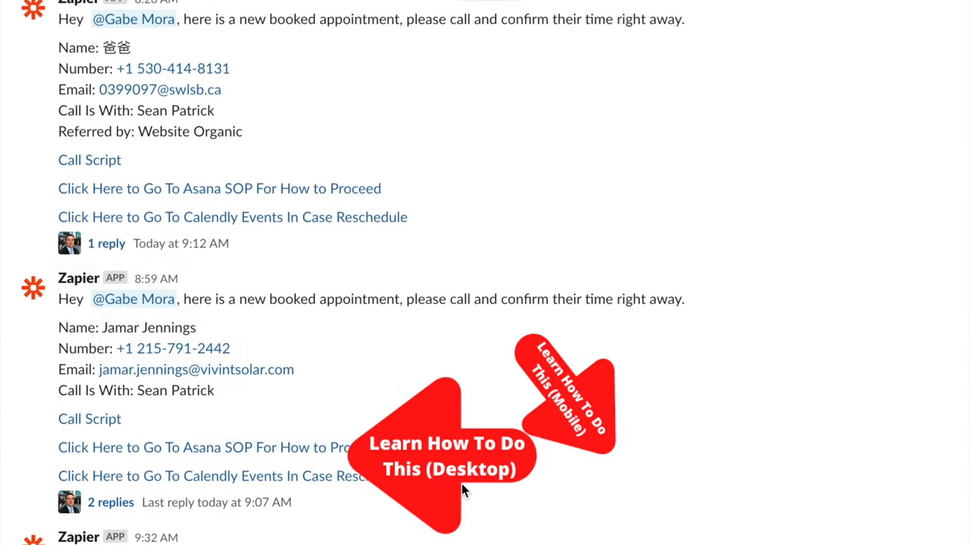
pyautogui.scroll(-3)
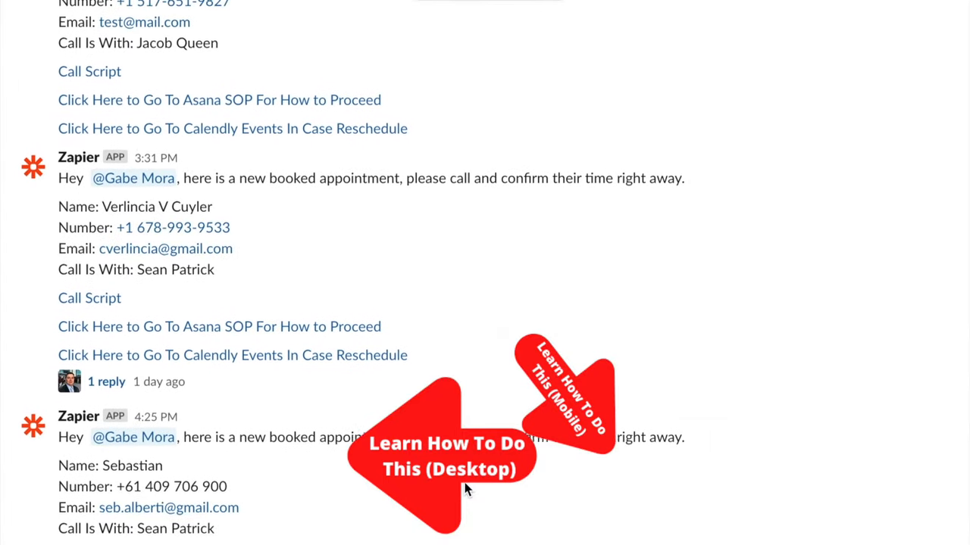
pyautogui.scroll(-3)
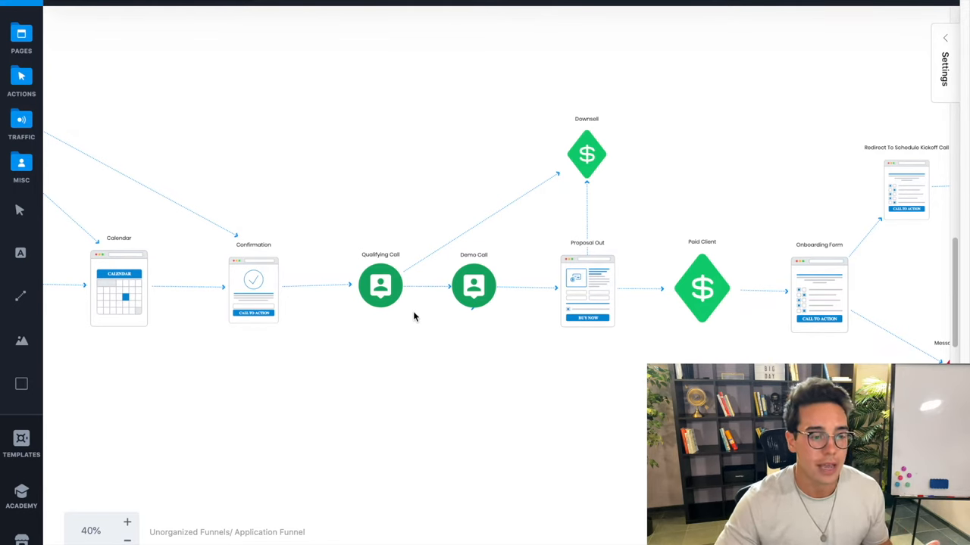
pyautogui.moveTo(464, 341)
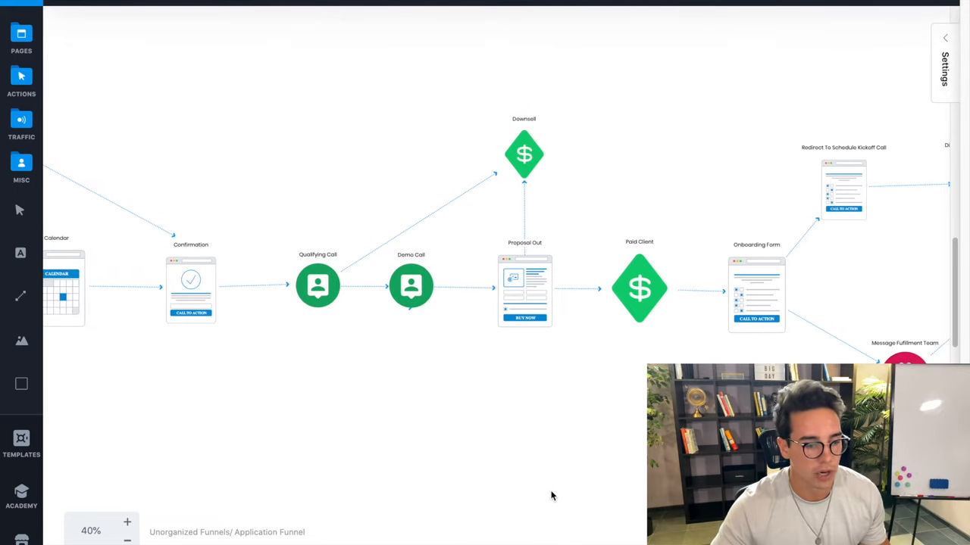
pyautogui.moveTo(538, 358)
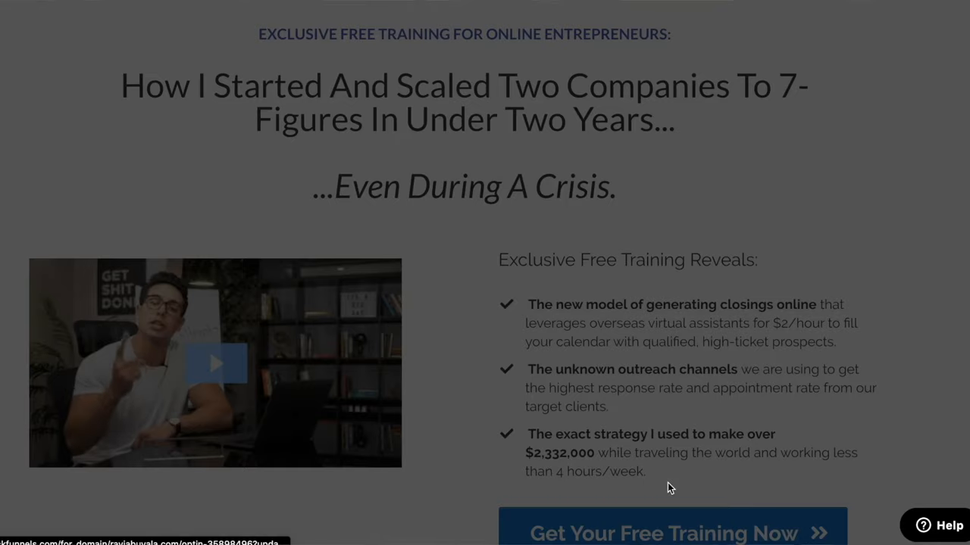
# Launch the opt-in popup via 'Get Your Free Training Now' on the landing page
pyautogui.click(664, 533)
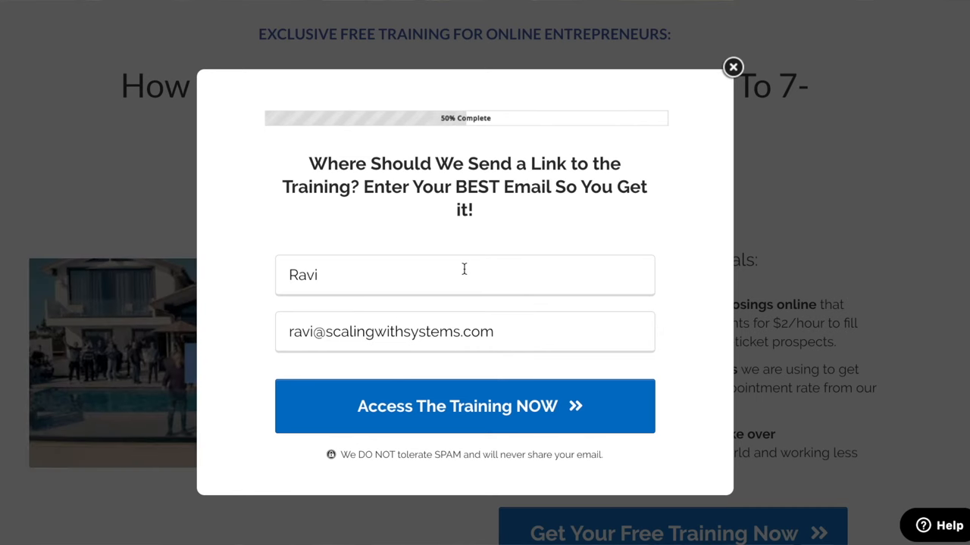